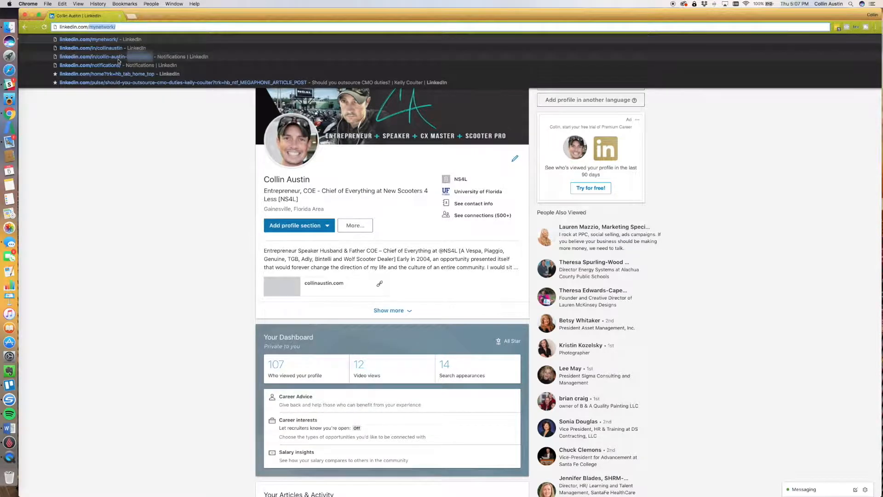
pyautogui.moveTo(165, 60)
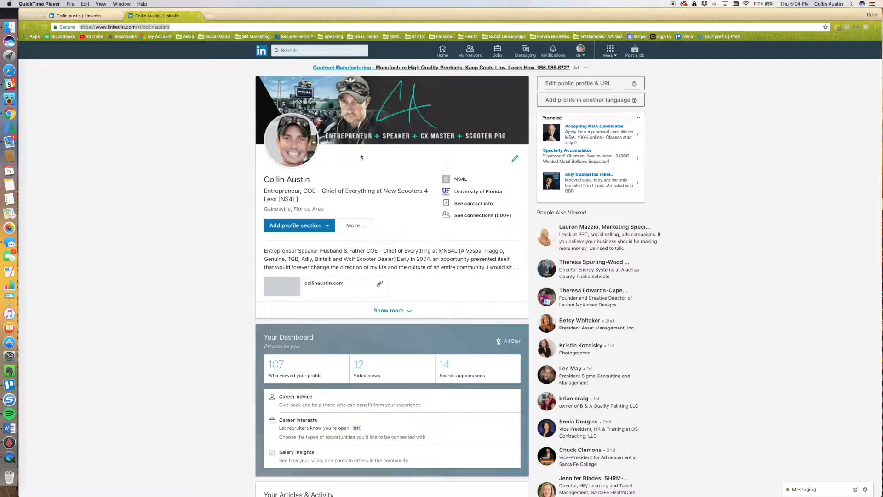
pyautogui.moveTo(191, 66)
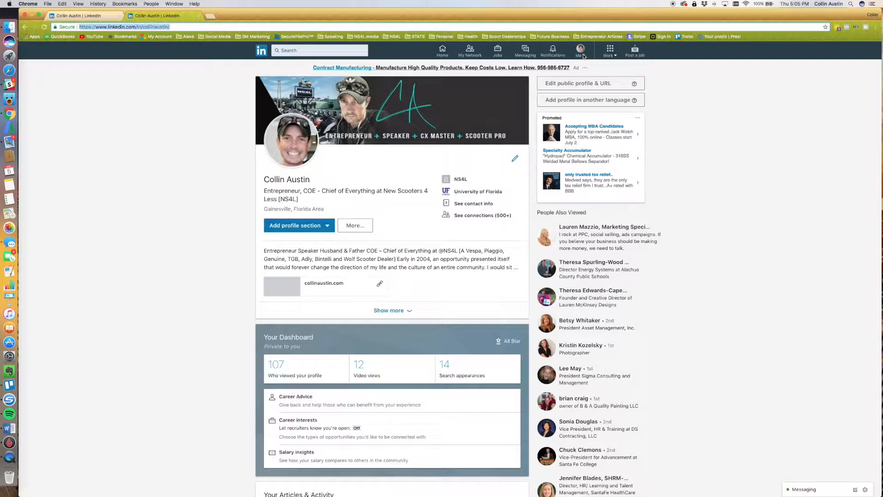
# Go to the public profile settings page via 'Edit public profile & URL' on your profile
pyautogui.click(579, 51)
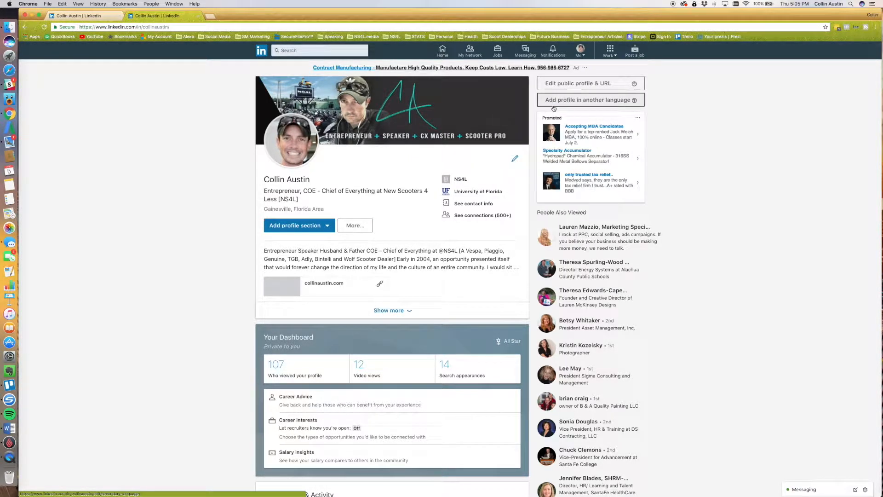
pyautogui.moveTo(585, 94)
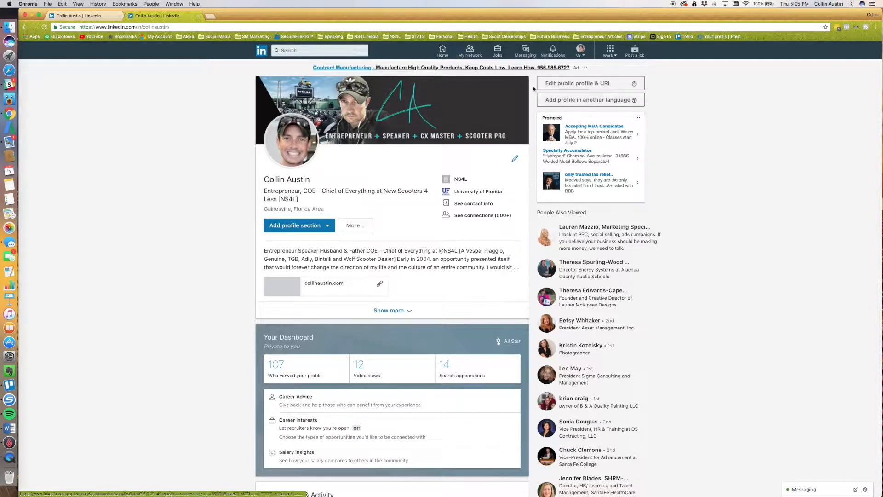
pyautogui.click(575, 83)
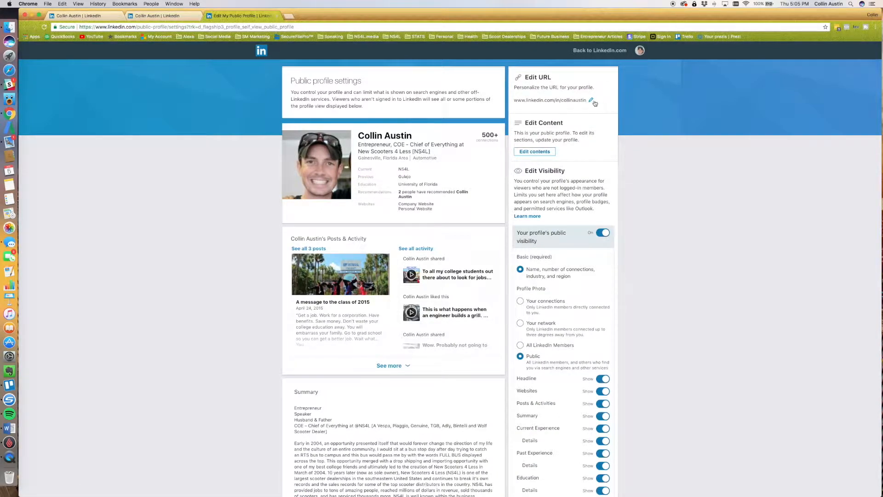
# Save the custom profile URL as linkedin.com/in/collinaustin, getting the settings-updated banner
pyautogui.click(590, 100)
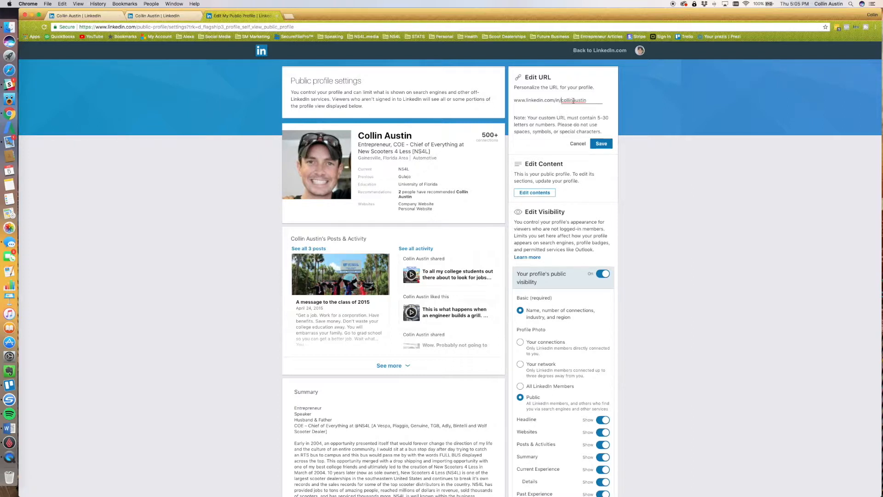
pyautogui.write('collinaustin')
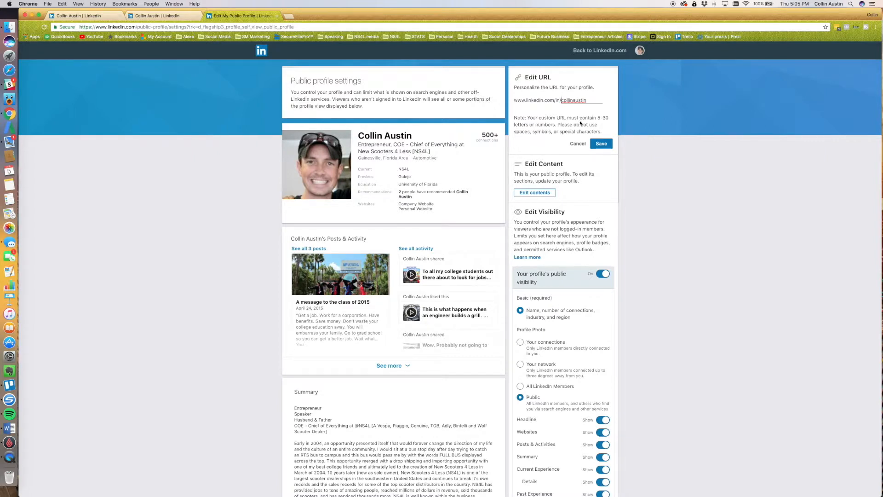
pyautogui.click(601, 143)
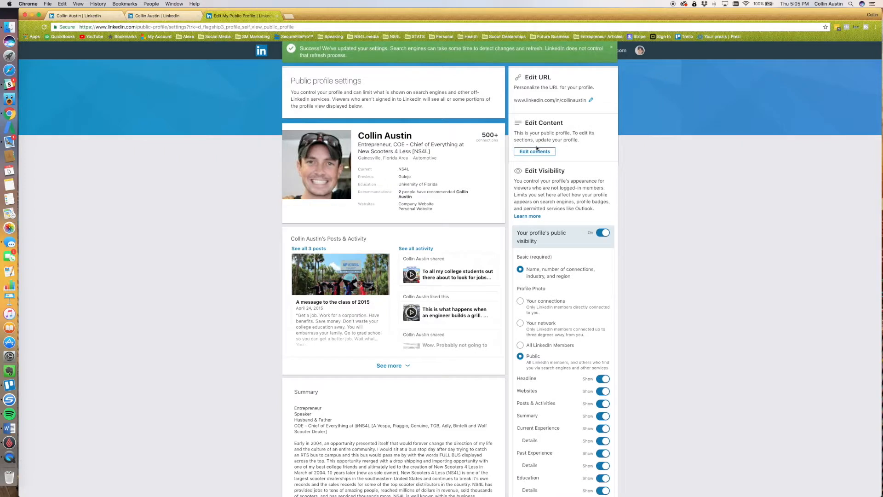